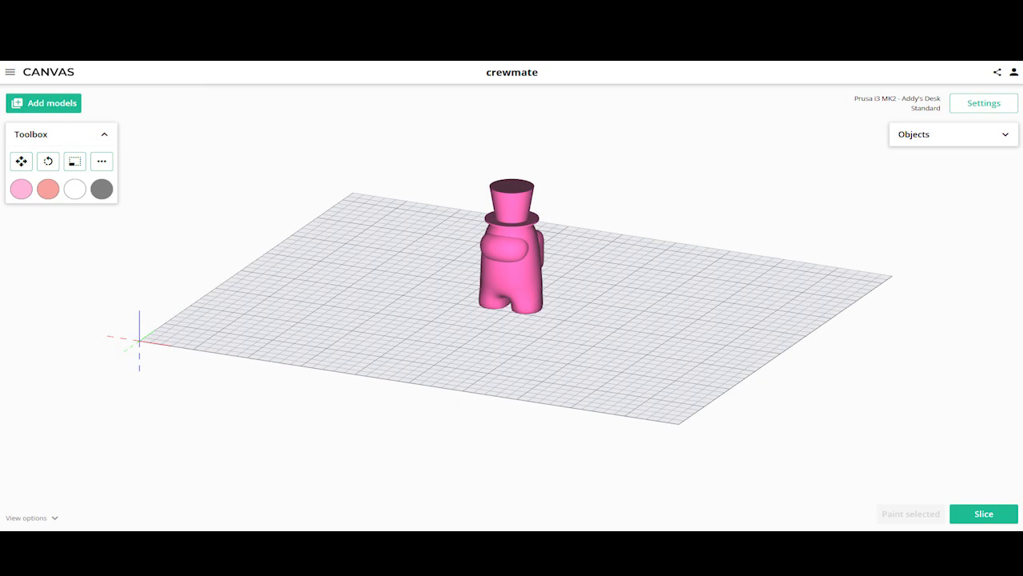
# - Select the top hat and set its Z position to 57 mm
pyautogui.click(983, 513)
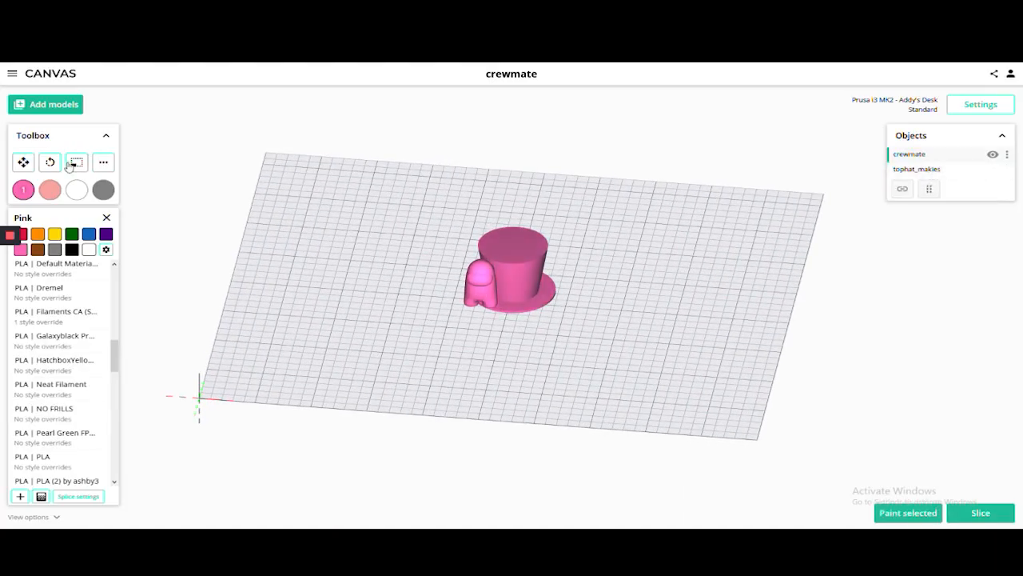
pyautogui.click(76, 163)
pyautogui.write('57')
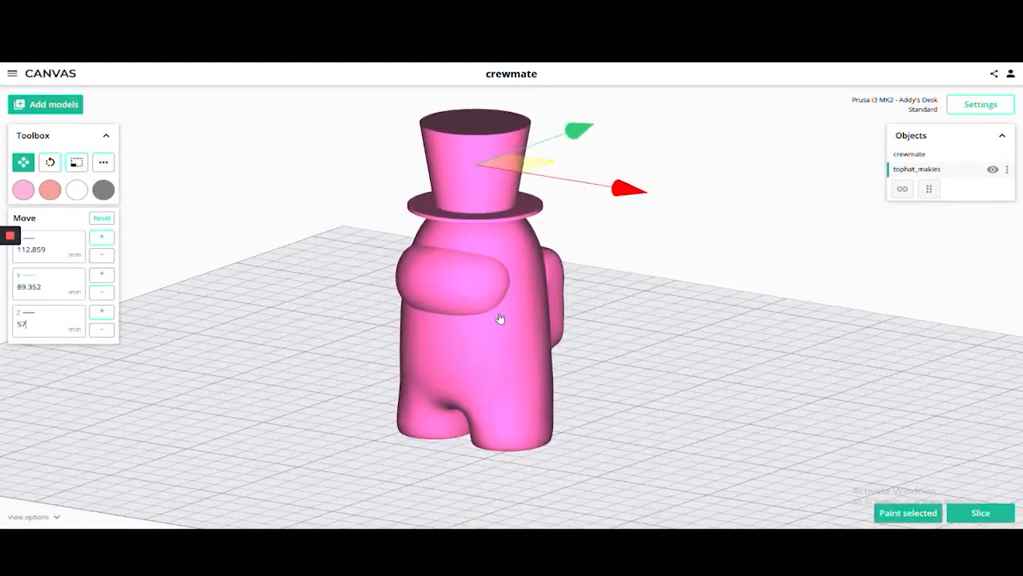
# - Create fill regions on the crewmate, colouring the backpack red and the visor white
pyautogui.click(907, 512)
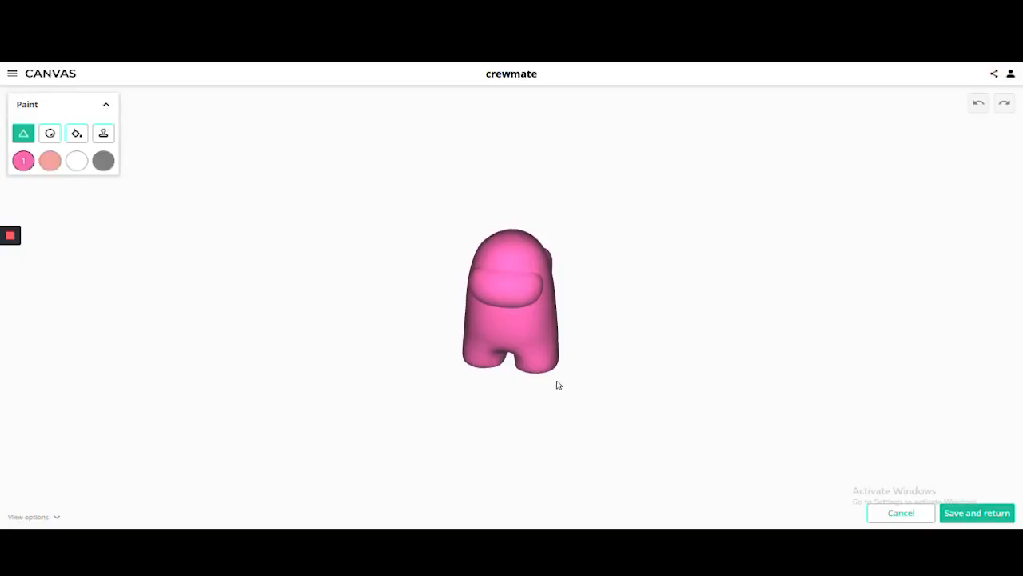
pyautogui.click(76, 133)
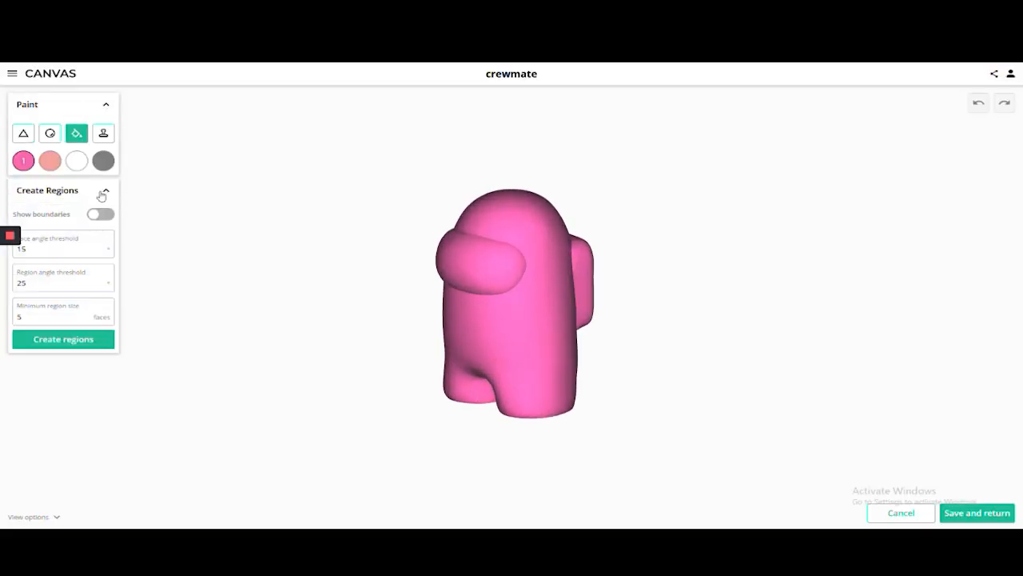
pyautogui.click(100, 213)
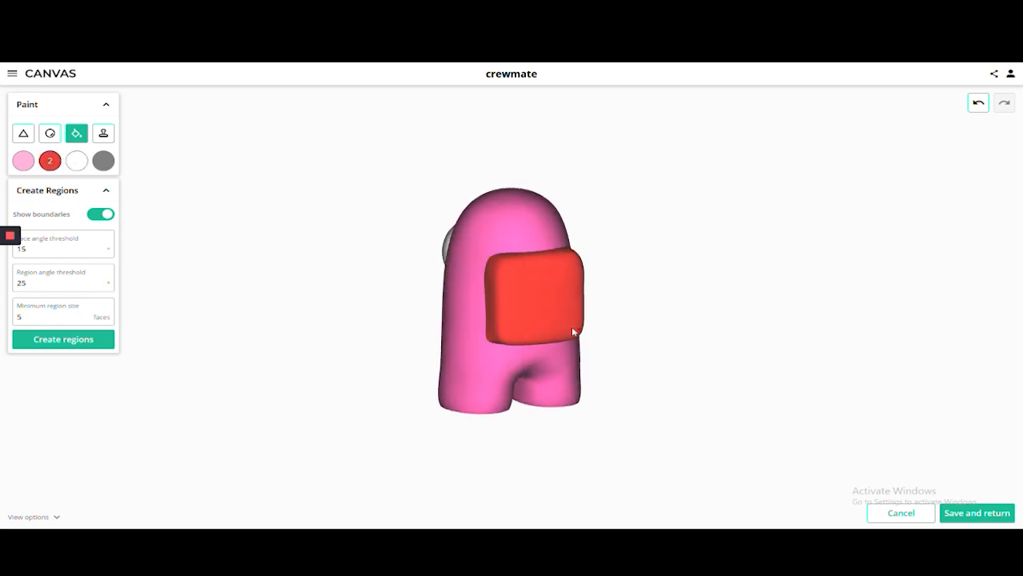
pyautogui.click(976, 512)
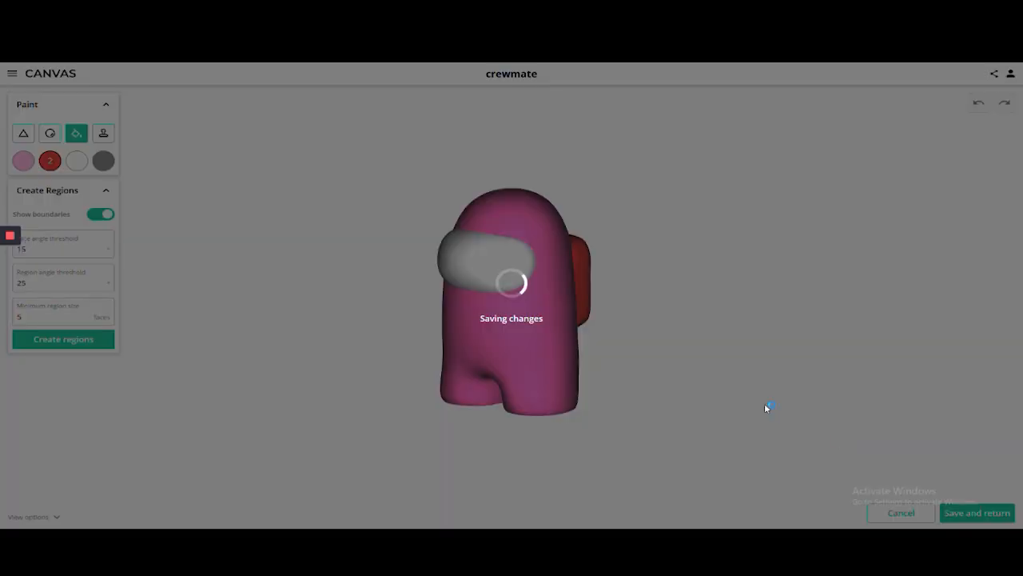
pyautogui.click(976, 512)
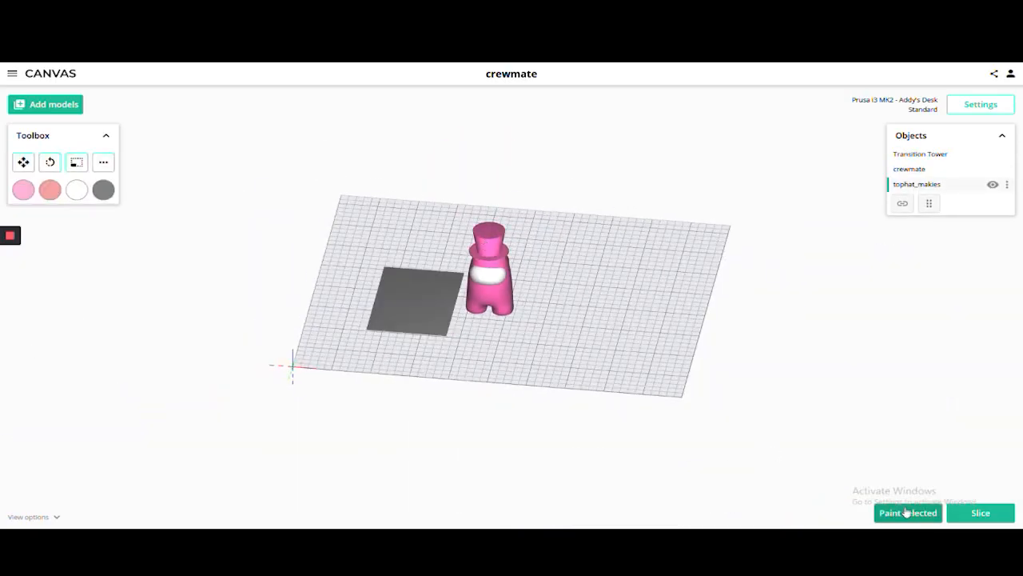
# - Fill the top hat's brim black and crown red, then save the painting
pyautogui.click(907, 512)
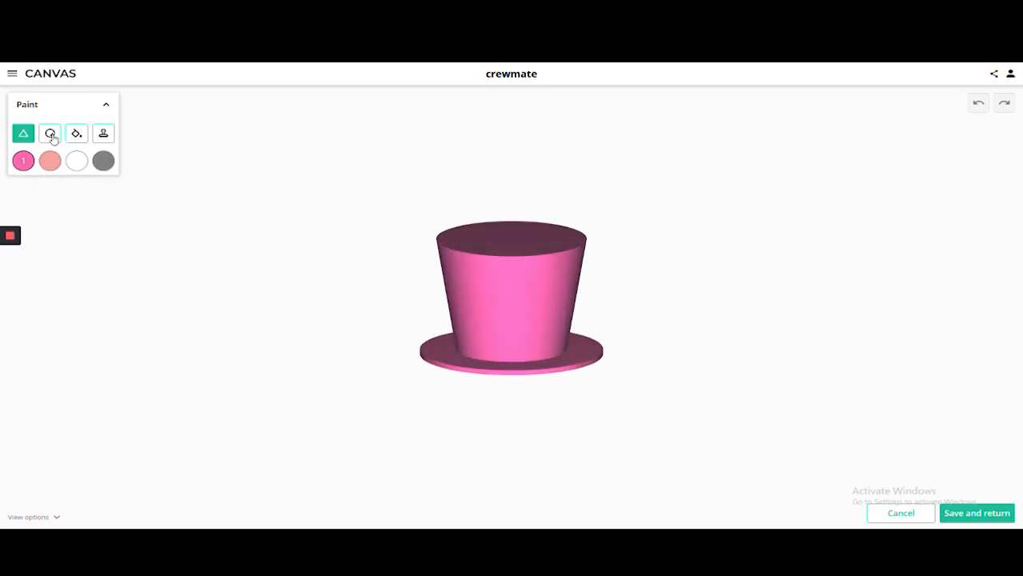
pyautogui.click(50, 133)
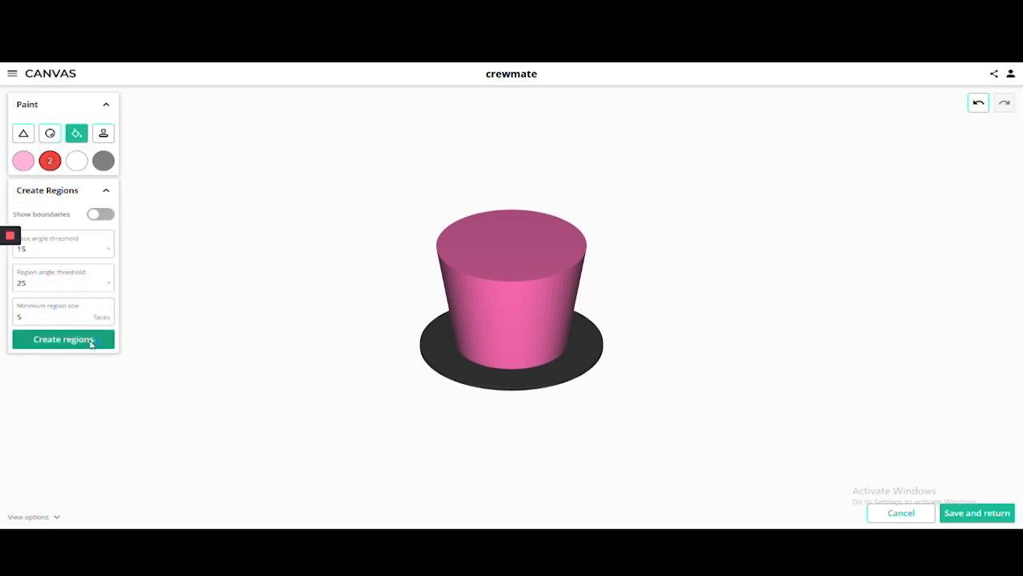
pyautogui.click(976, 512)
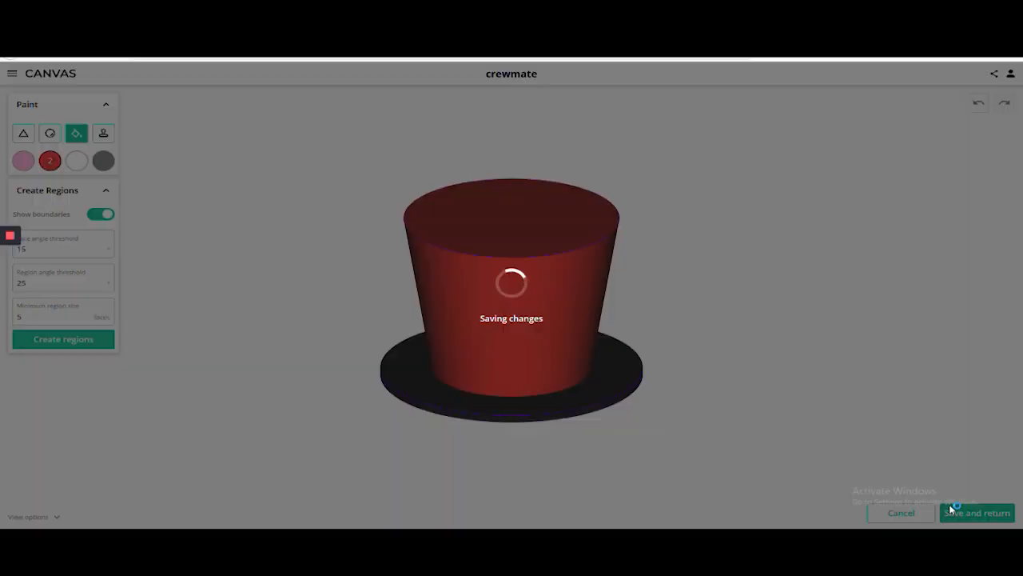
pyautogui.click(976, 513)
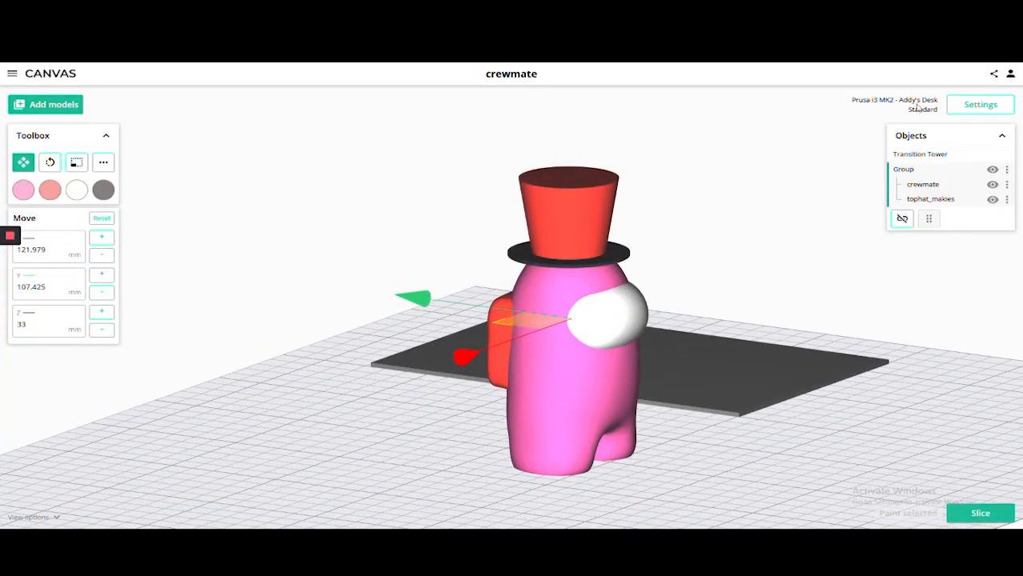
# - Enter 0.3 mm layer height, 15% infill and 0.4 mm extrusion width in project settings
pyautogui.click(980, 104)
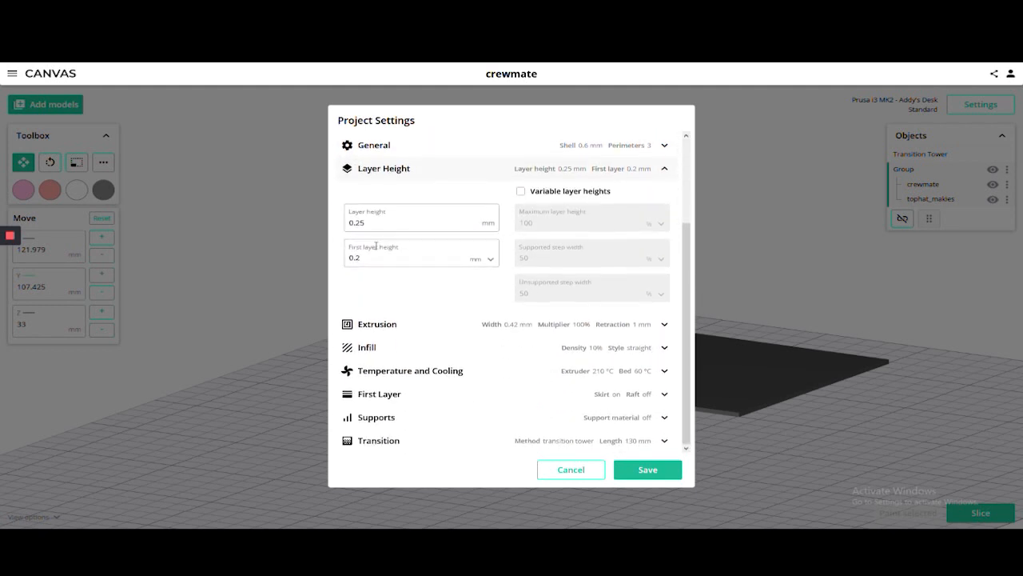
pyautogui.write('0.3')
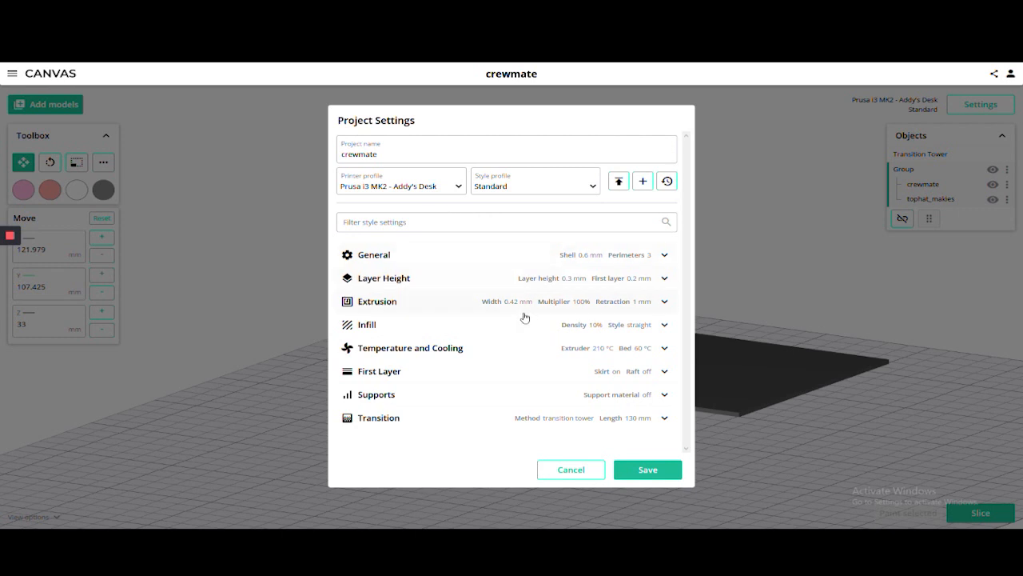
pyautogui.click(366, 324)
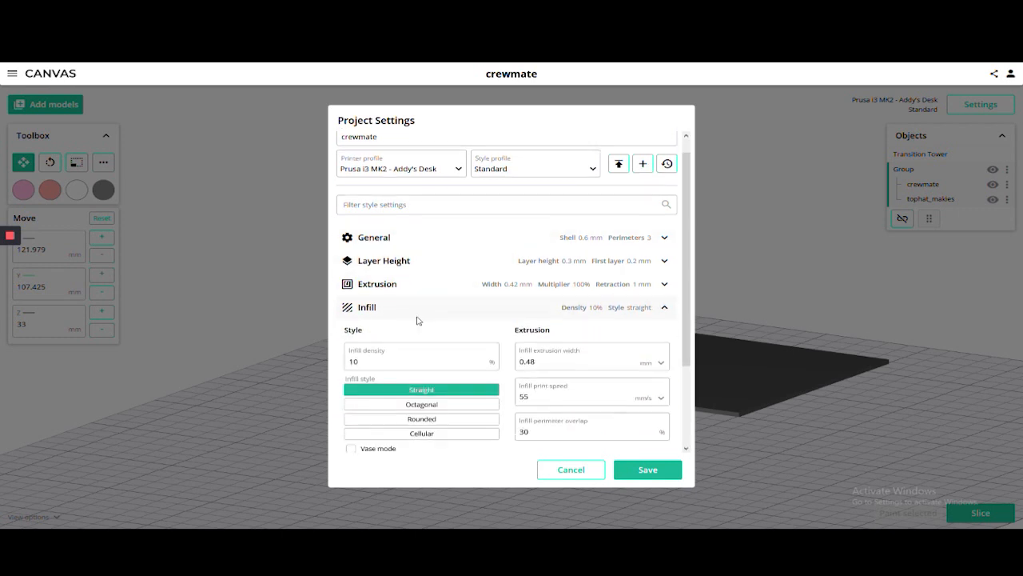
pyautogui.write('15')
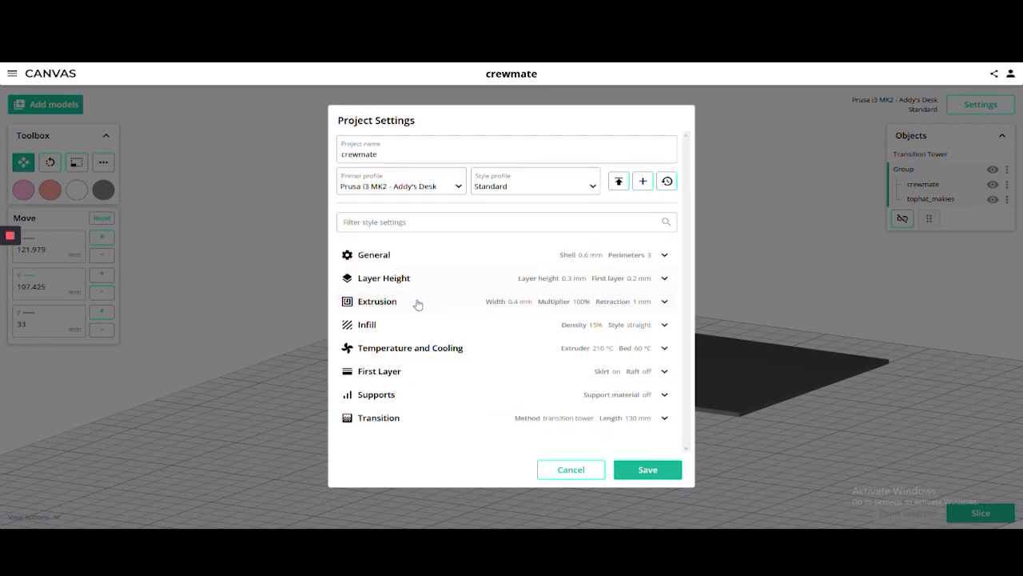
# - Set the extruder temperature to 220 °C and first layer to 215 °C
pyautogui.click(412, 347)
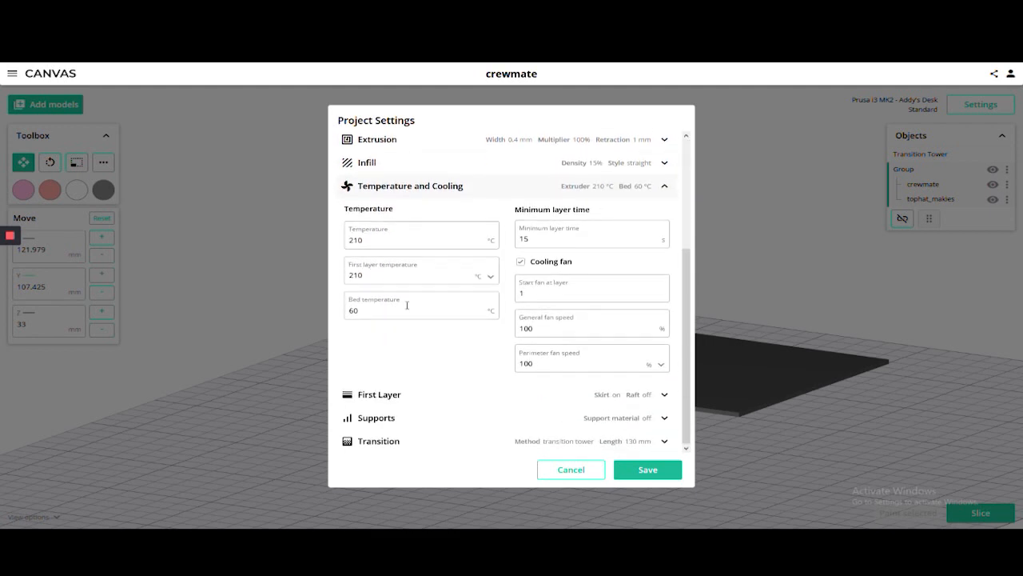
pyautogui.write('220')
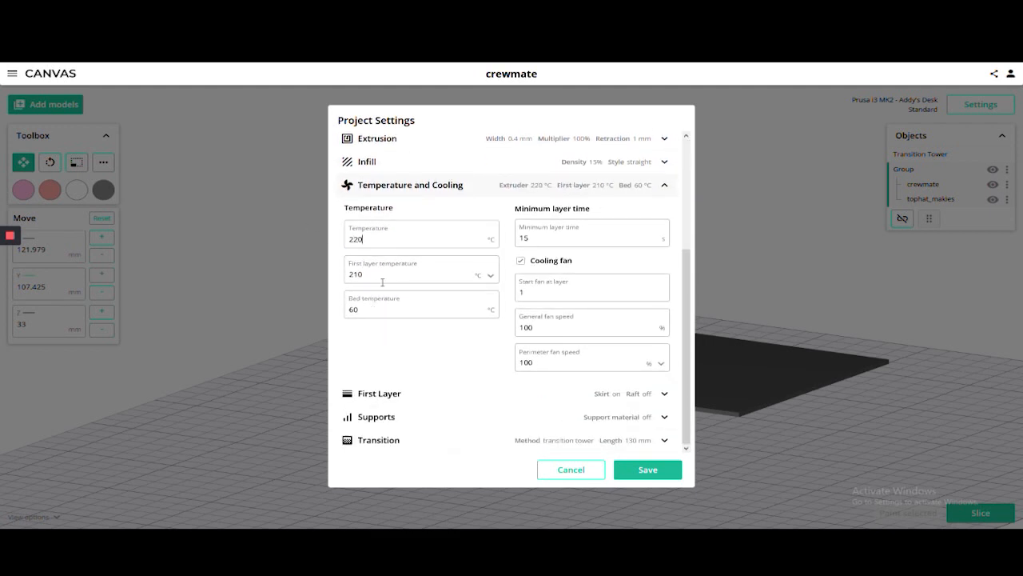
pyautogui.write('215')
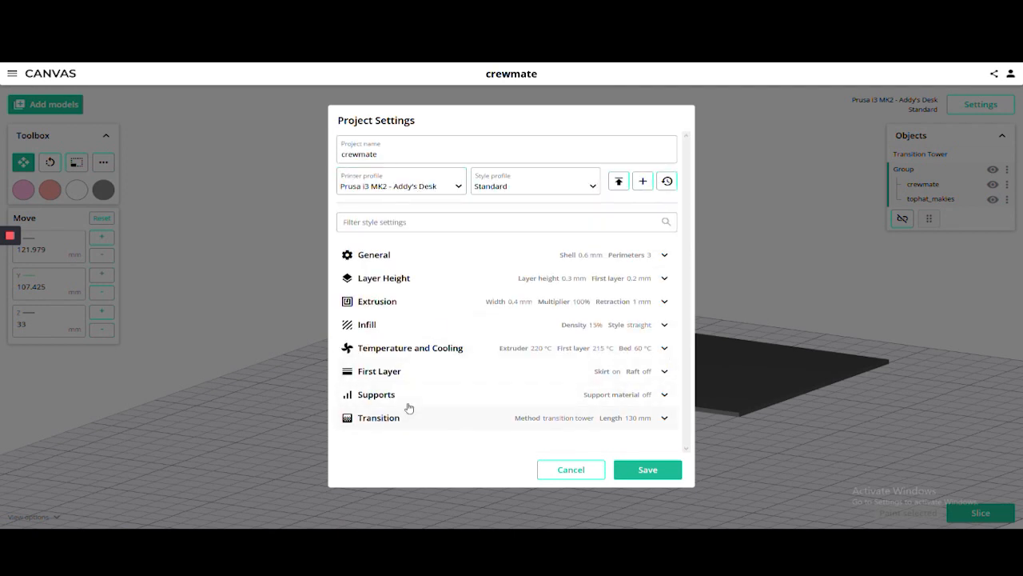
# - Enable low-density custom supports on extruder 3 with 0.25 mm gaps
pyautogui.click(376, 394)
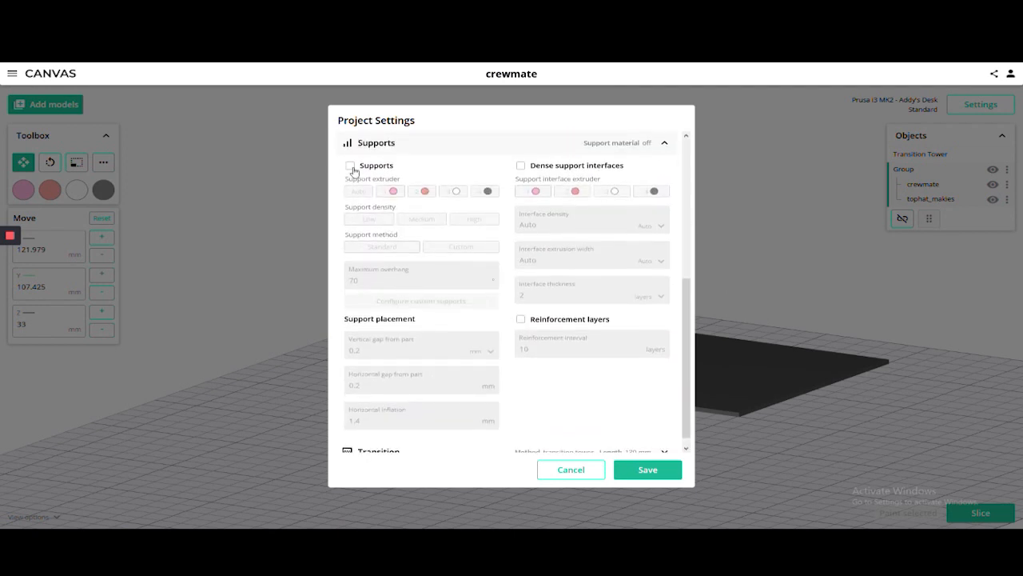
pyautogui.click(350, 165)
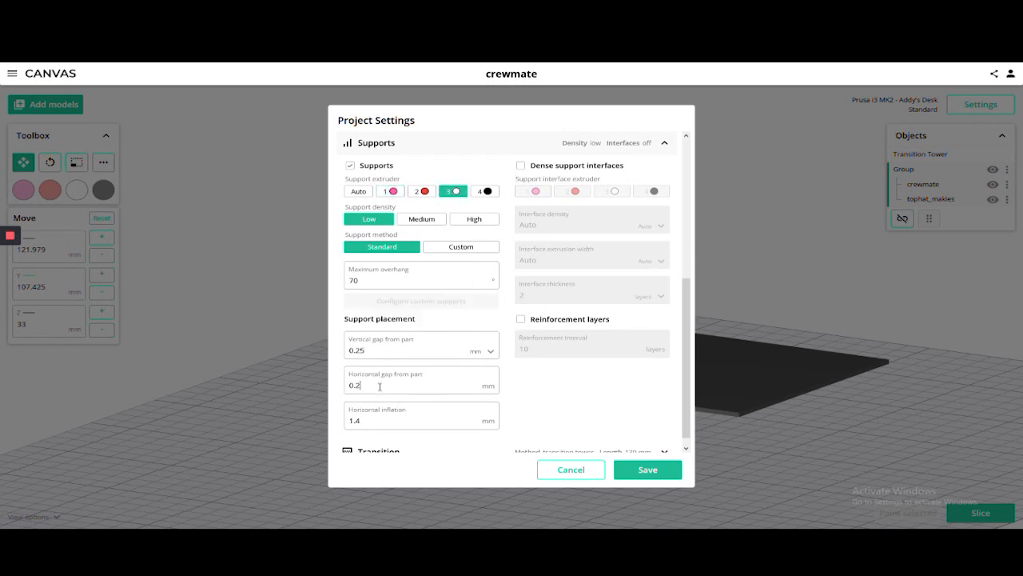
pyautogui.click(460, 246)
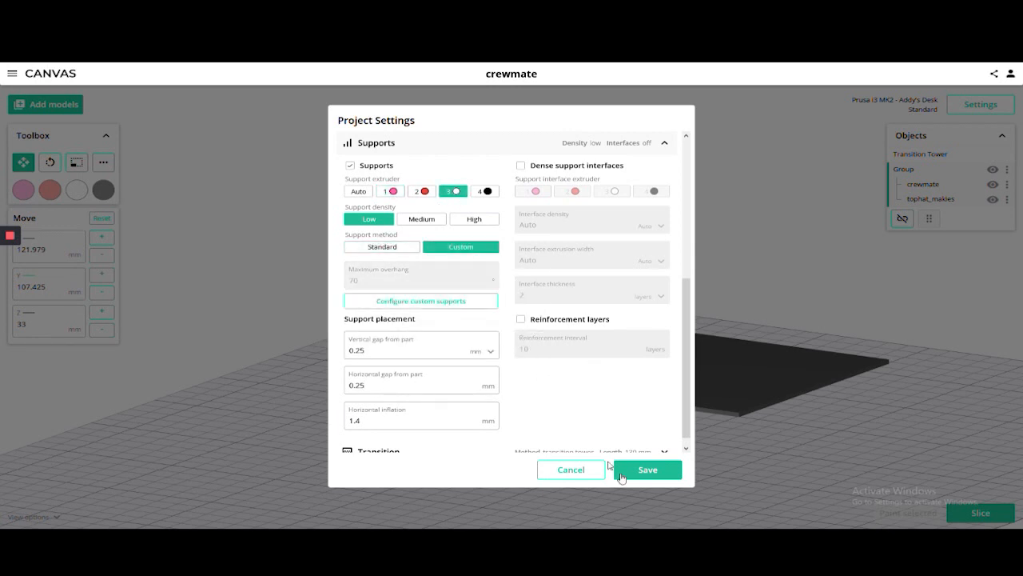
pyautogui.click(421, 301)
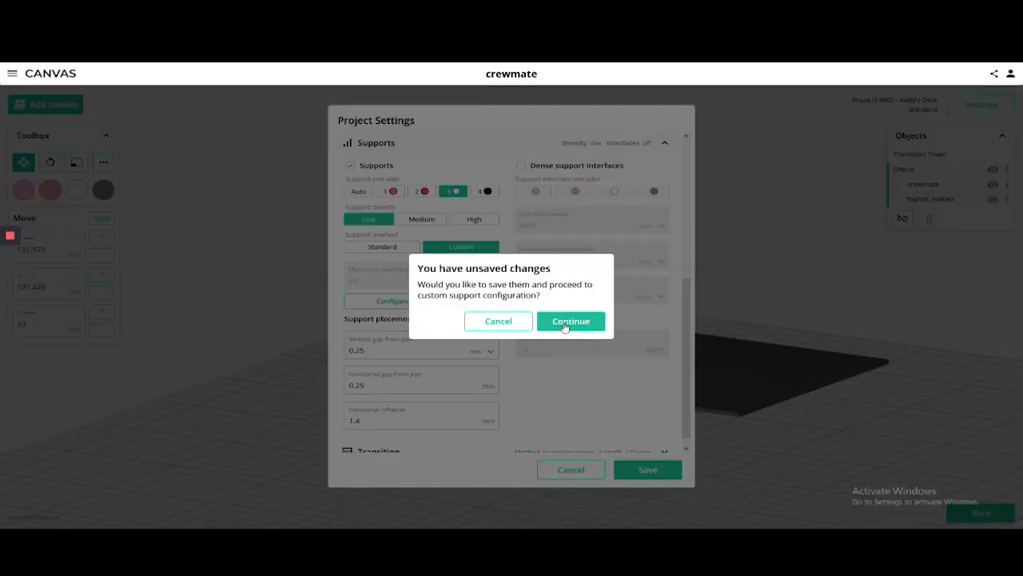
# - Keep the unsaved support changes, set transition length to 110 mm and save
pyautogui.click(571, 321)
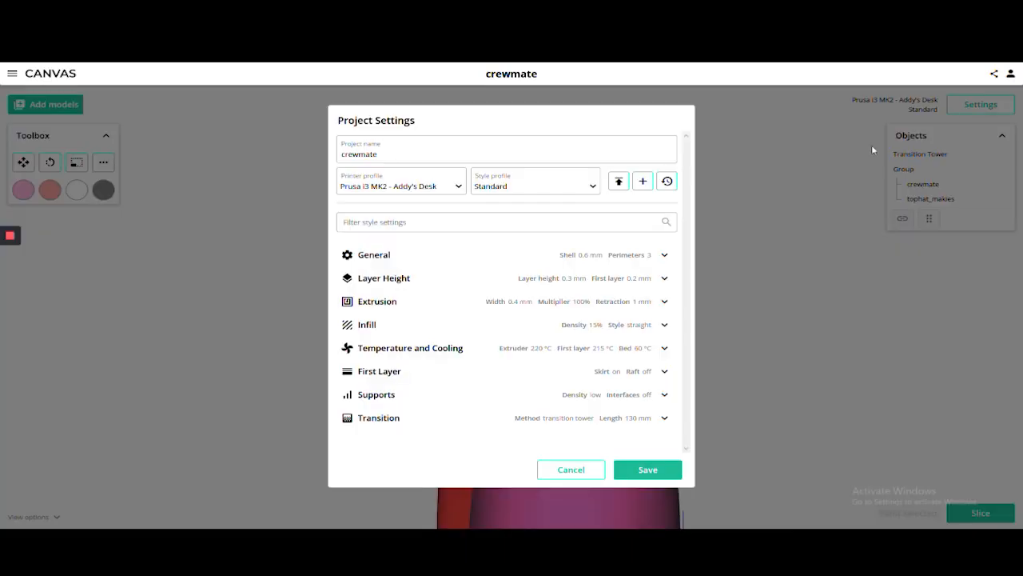
pyautogui.click(378, 417)
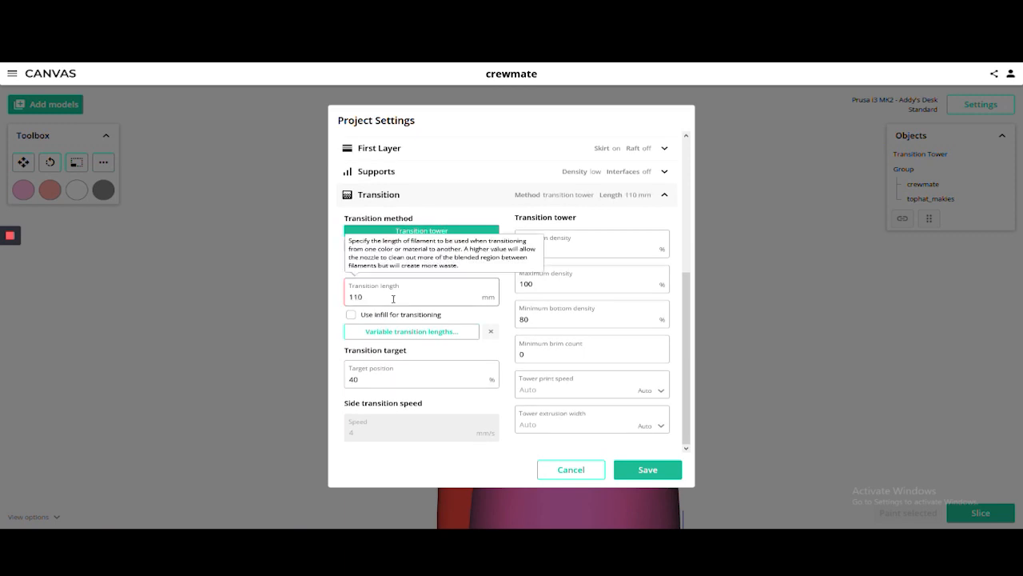
pyautogui.click(647, 470)
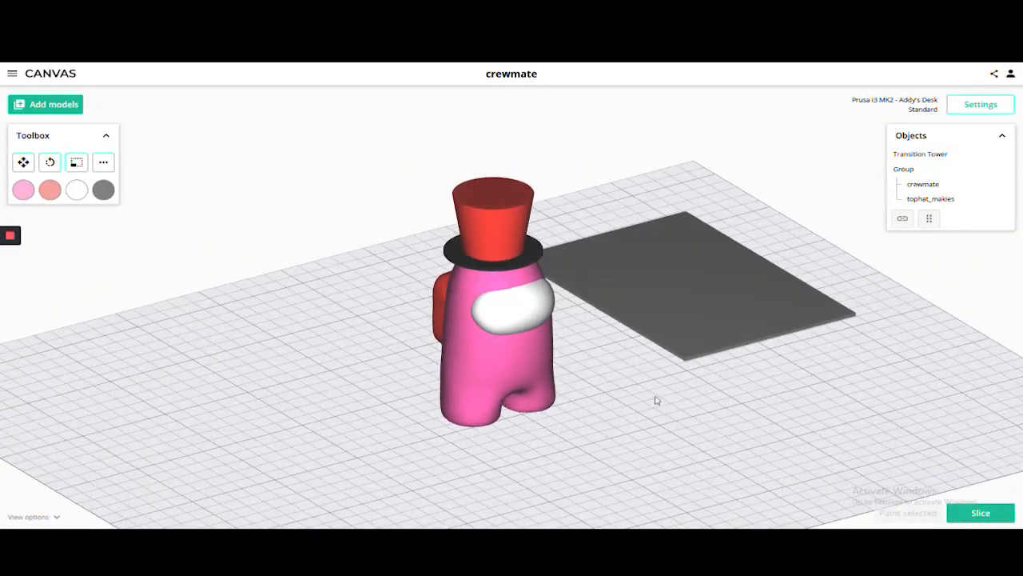
pyautogui.click(979, 512)
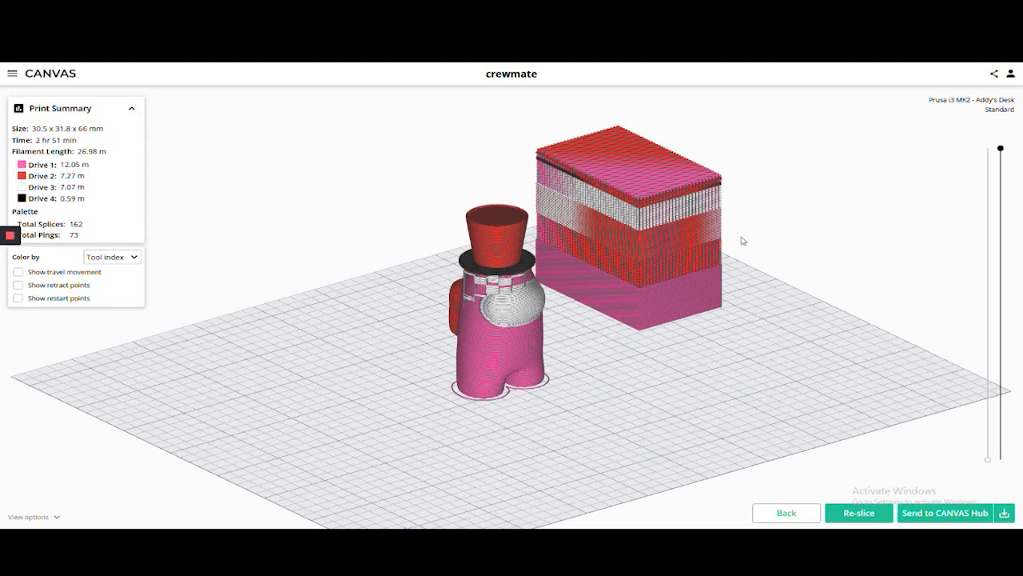
pyautogui.moveTo(711, 302)
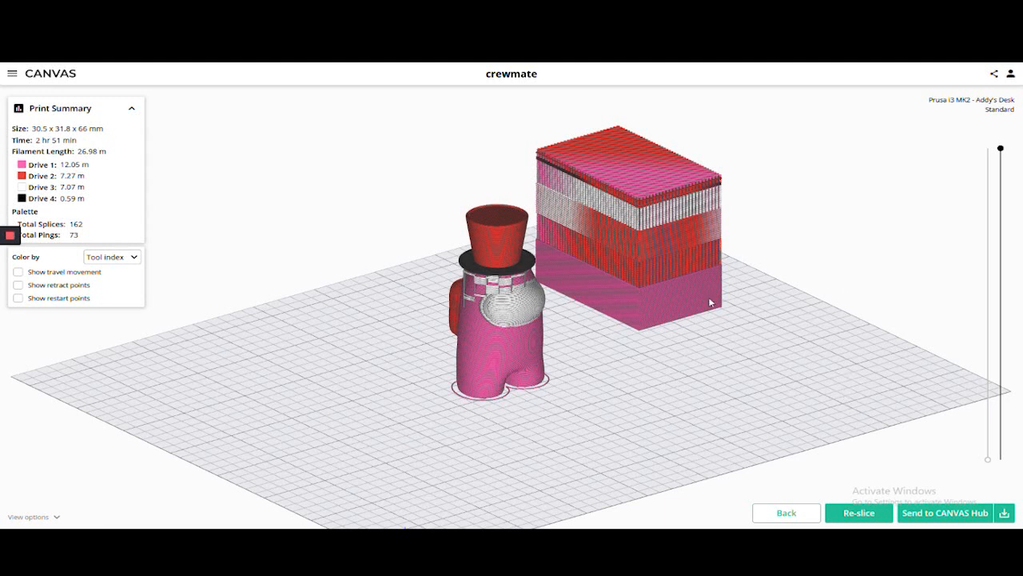
pyautogui.moveTo(691, 292)
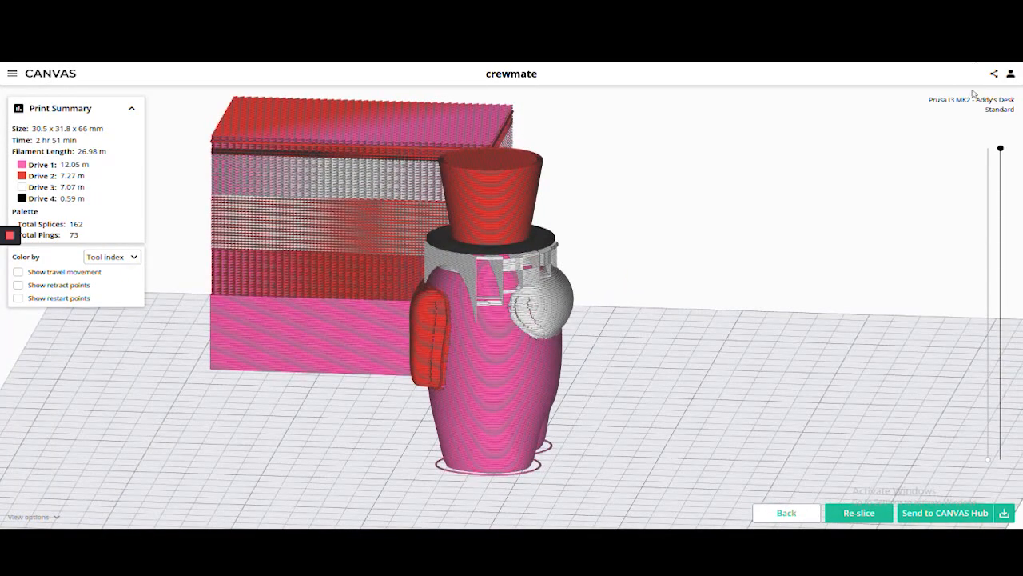
# - Lower the preview layer slider past layers 158 and 138 down to layer 129
pyautogui.moveTo(1002, 147); pyautogui.dragTo(1000, 174)
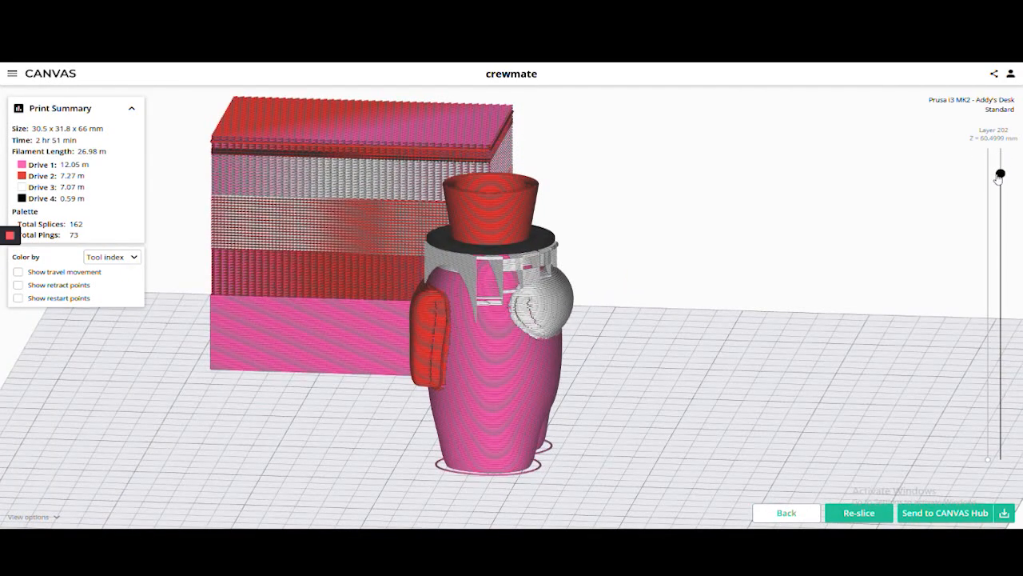
pyautogui.moveTo(999, 175); pyautogui.dragTo(1000, 238)
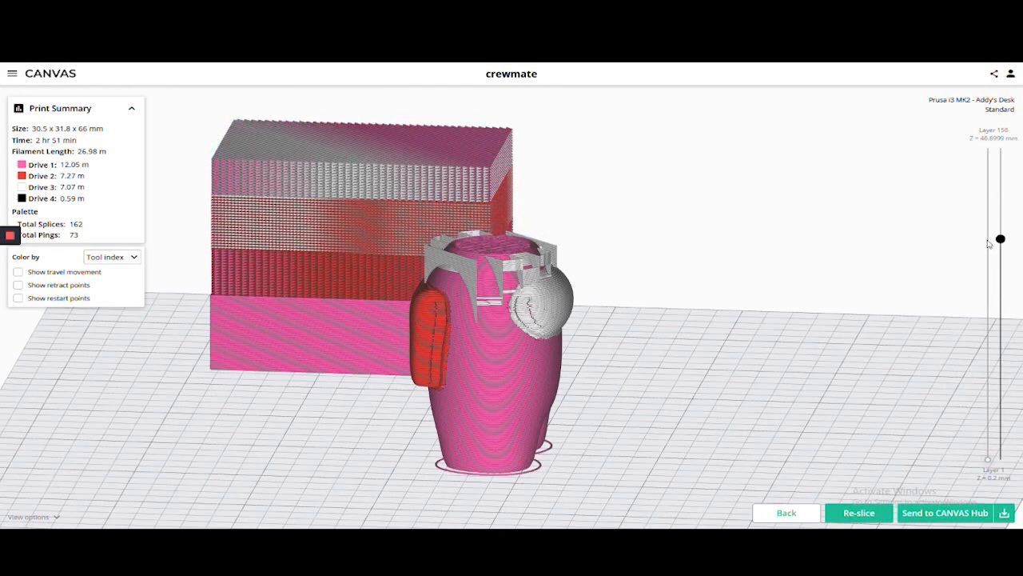
pyautogui.moveTo(1000, 239); pyautogui.dragTo(1000, 269)
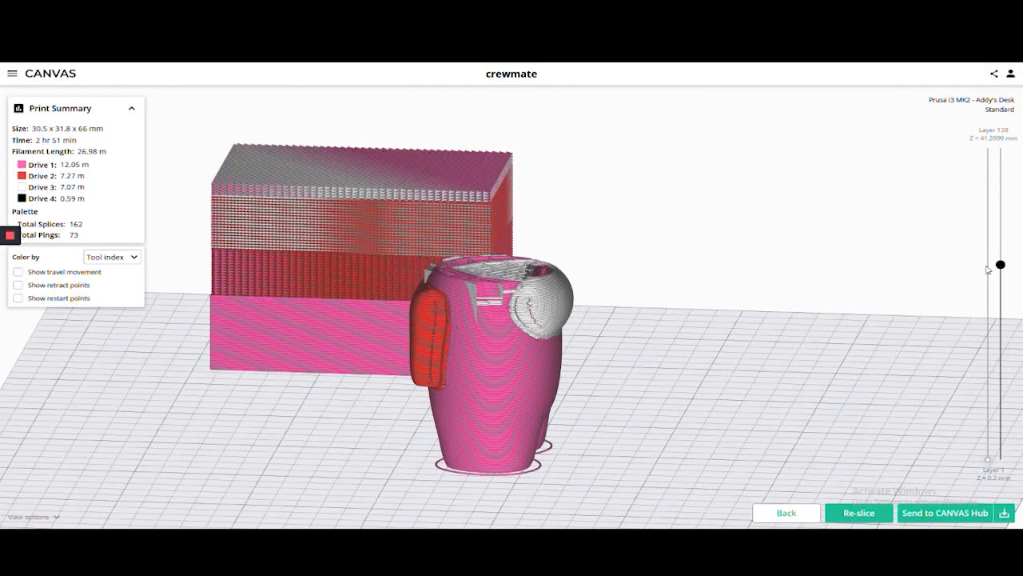
pyautogui.moveTo(999, 265); pyautogui.dragTo(1000, 278)
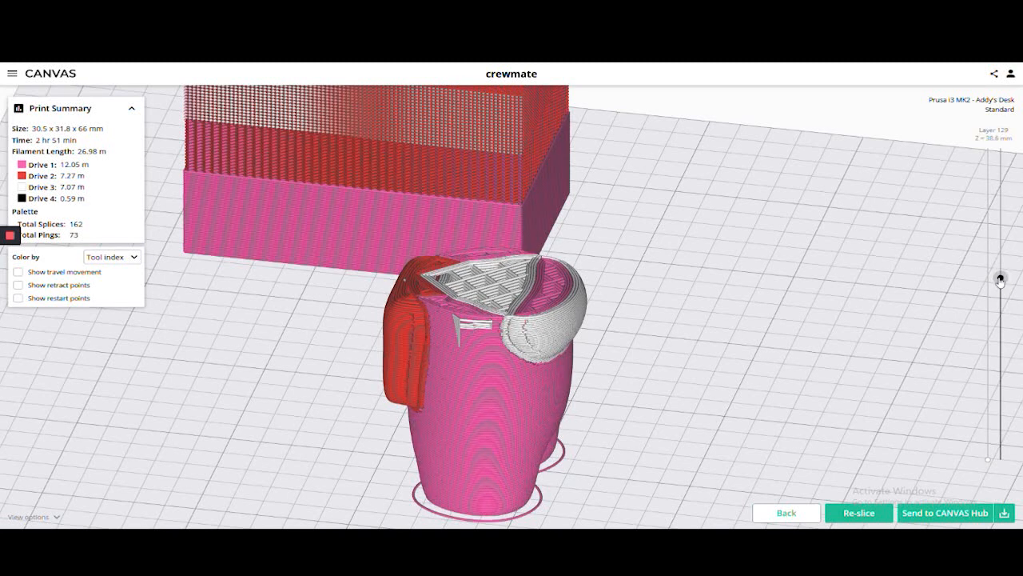
# - Raise the layer slider to 163, step back to 162 and view from the front
pyautogui.moveTo(999, 280); pyautogui.dragTo(999, 229)
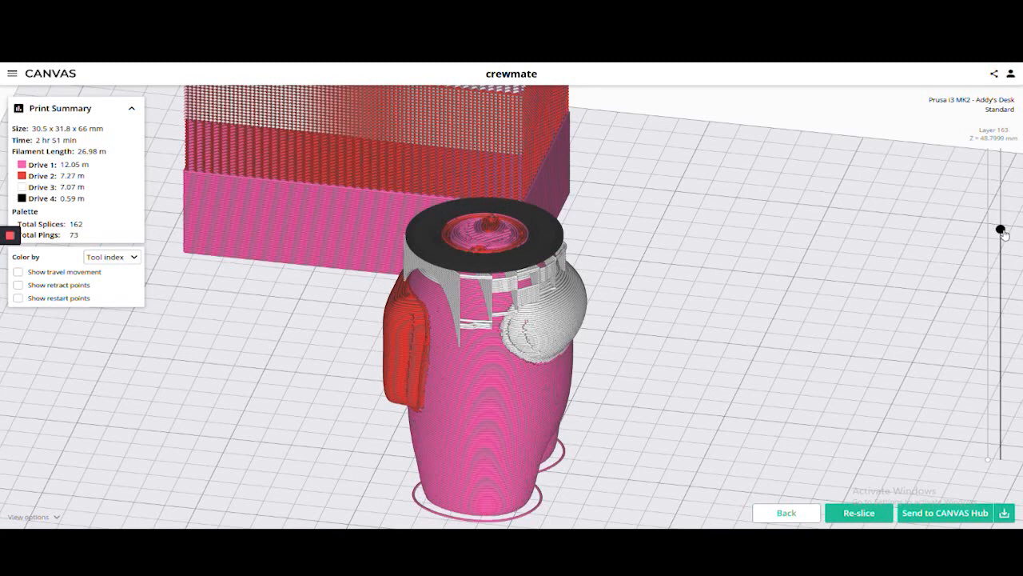
pyautogui.moveTo(1000, 225); pyautogui.dragTo(999, 230)
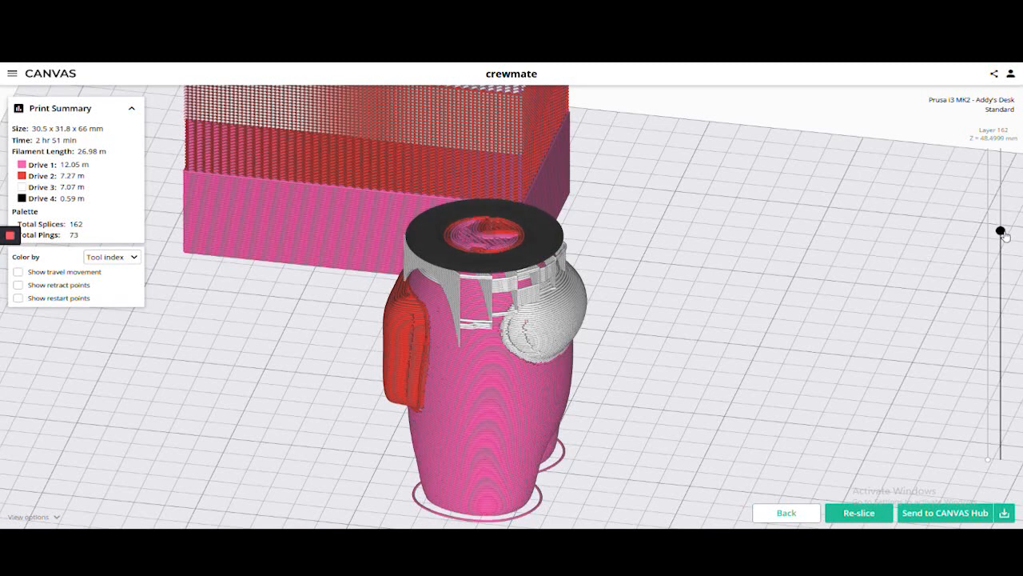
pyautogui.moveTo(999, 229); pyautogui.dragTo(999, 235)
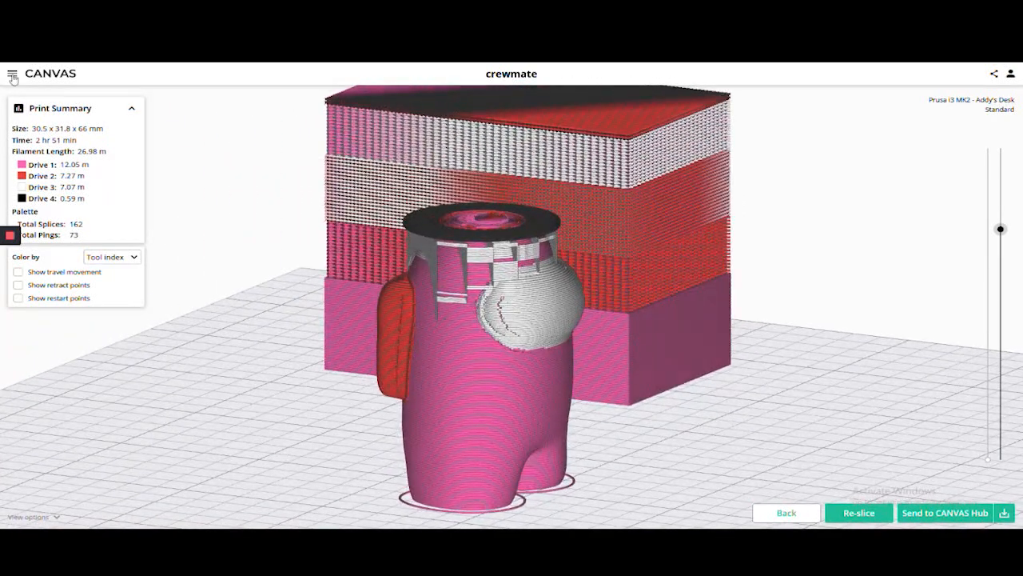
# - Open the Prusa i3 MK2 printer profile's custom G-code sequences
pyautogui.click(12, 74)
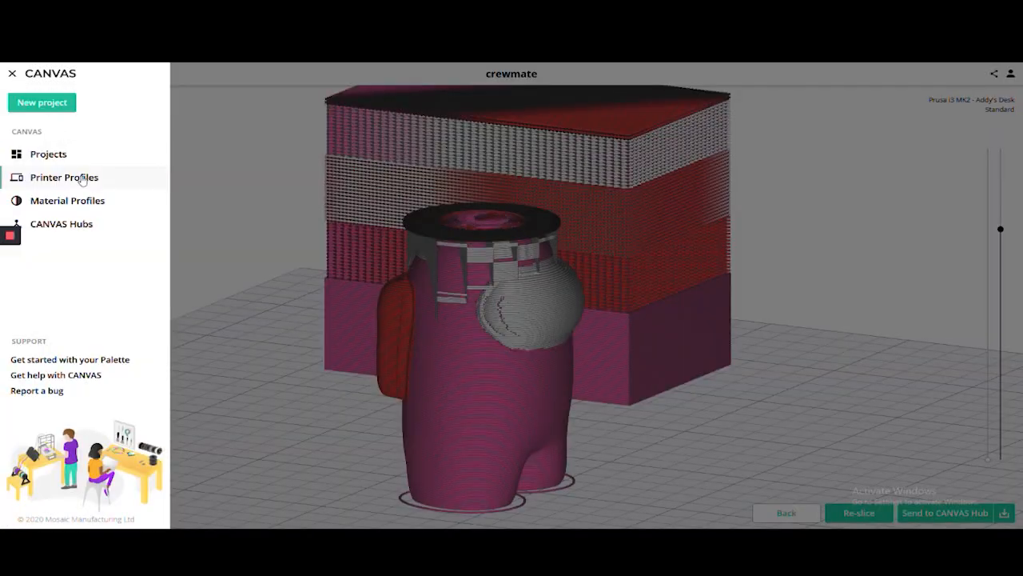
pyautogui.click(64, 176)
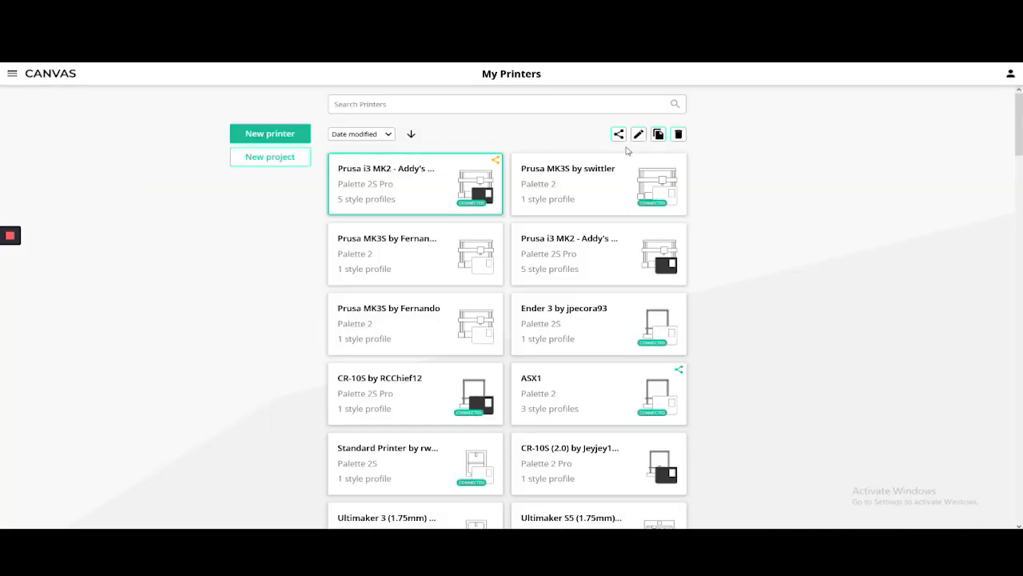
pyautogui.click(638, 134)
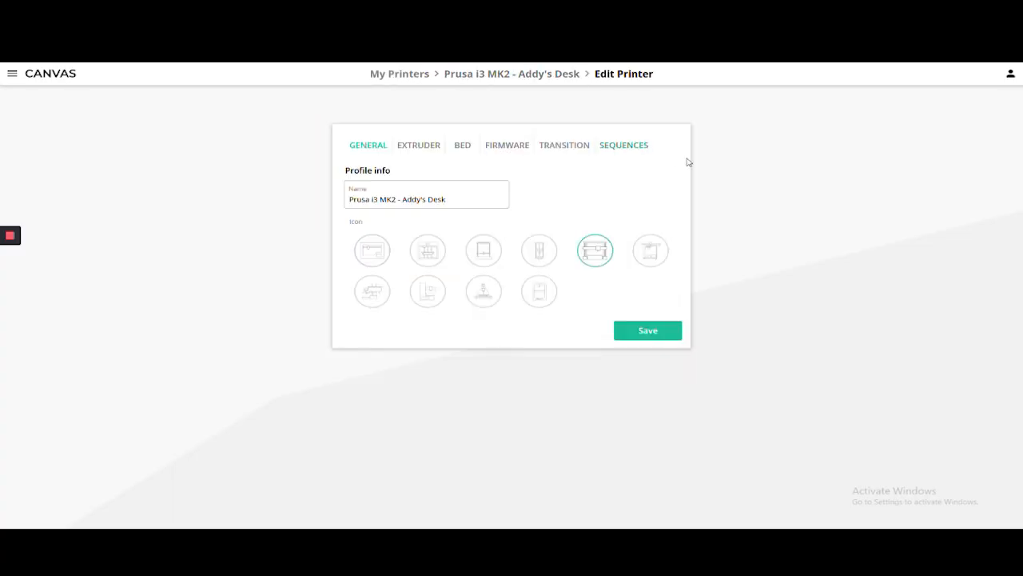
pyautogui.click(623, 145)
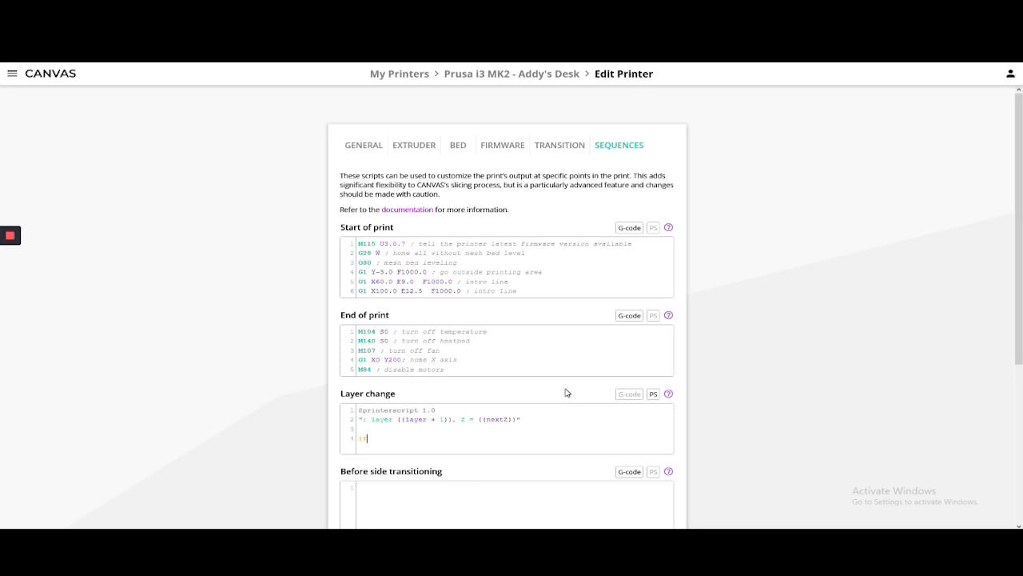
# - Write a layer-change script 'if (layer == 130) { M0 }', removing the extra layer 131 condition
pyautogui.write('if (layer ==')
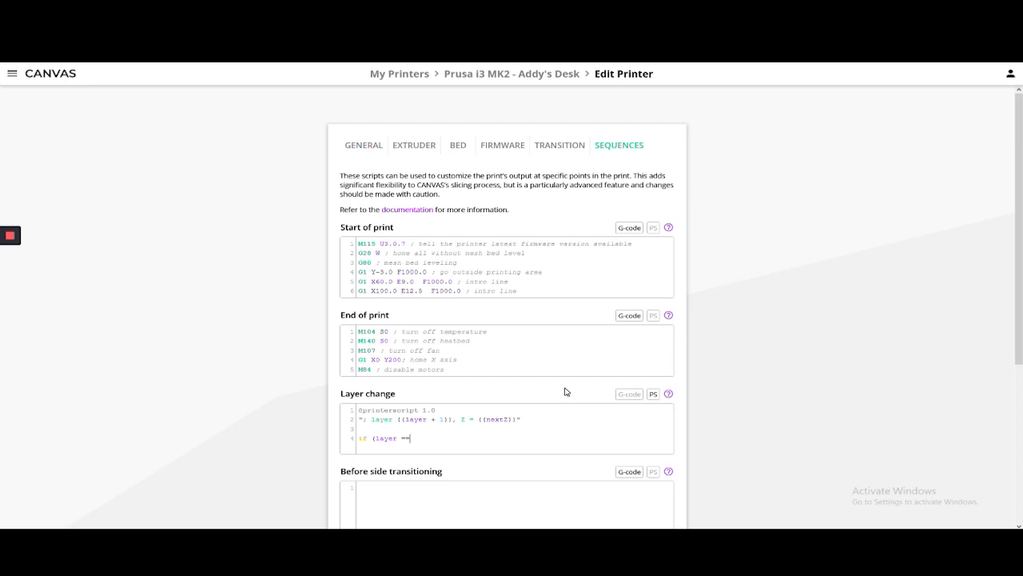
pyautogui.write('130)')
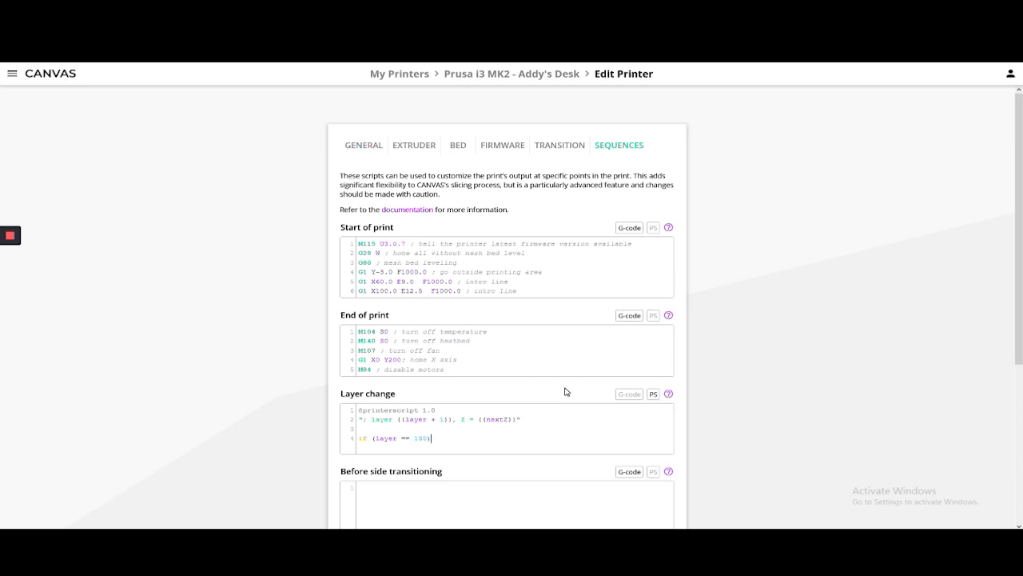
pyautogui.write('{')
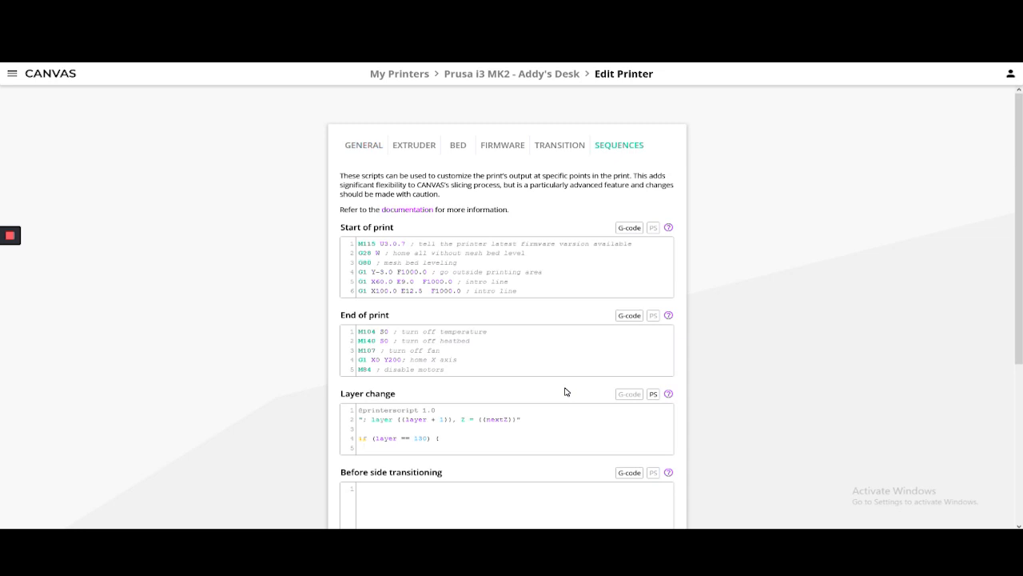
pyautogui.write('M0 ;"')
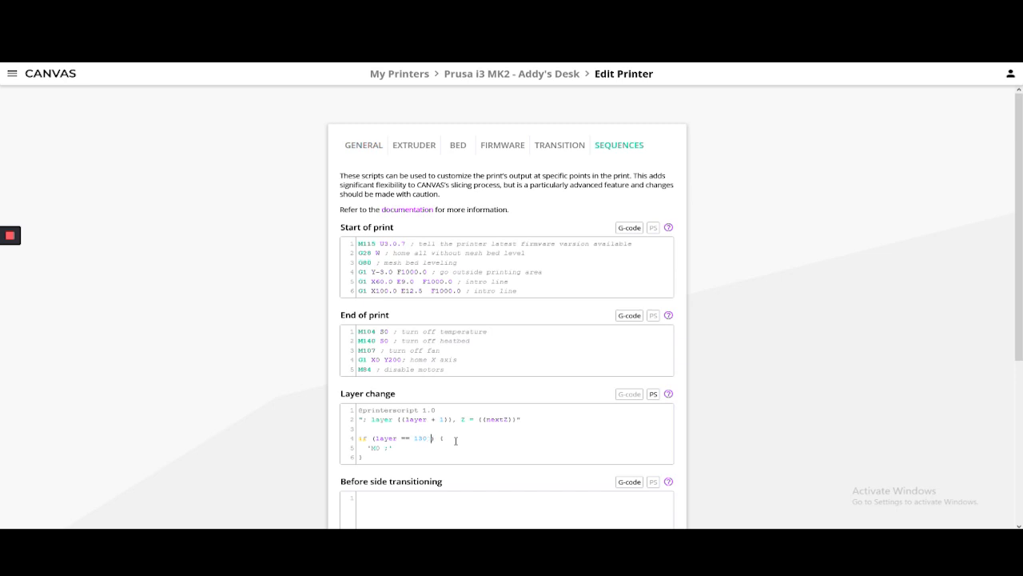
pyautogui.write('|| layer =')
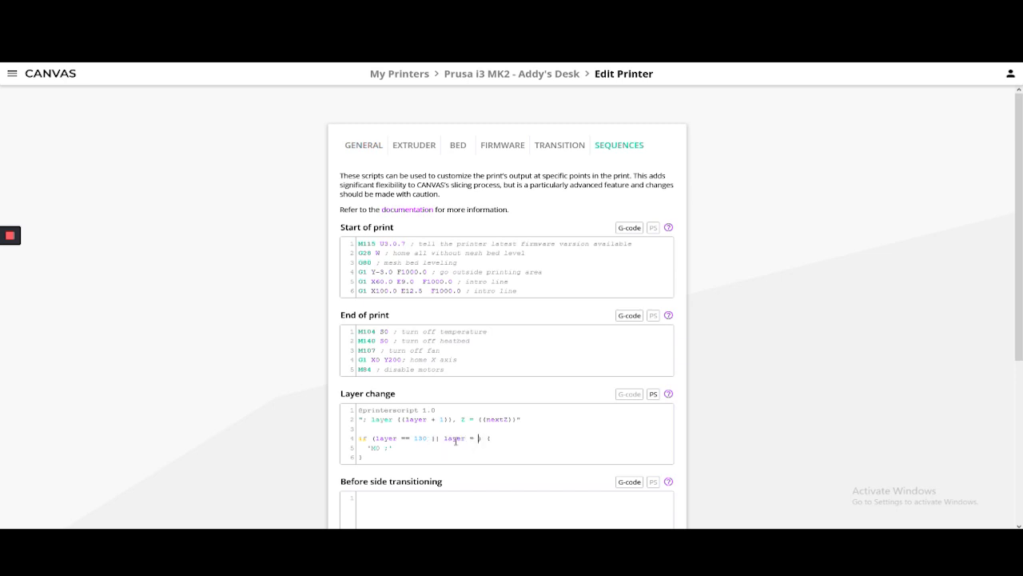
pyautogui.write('131')
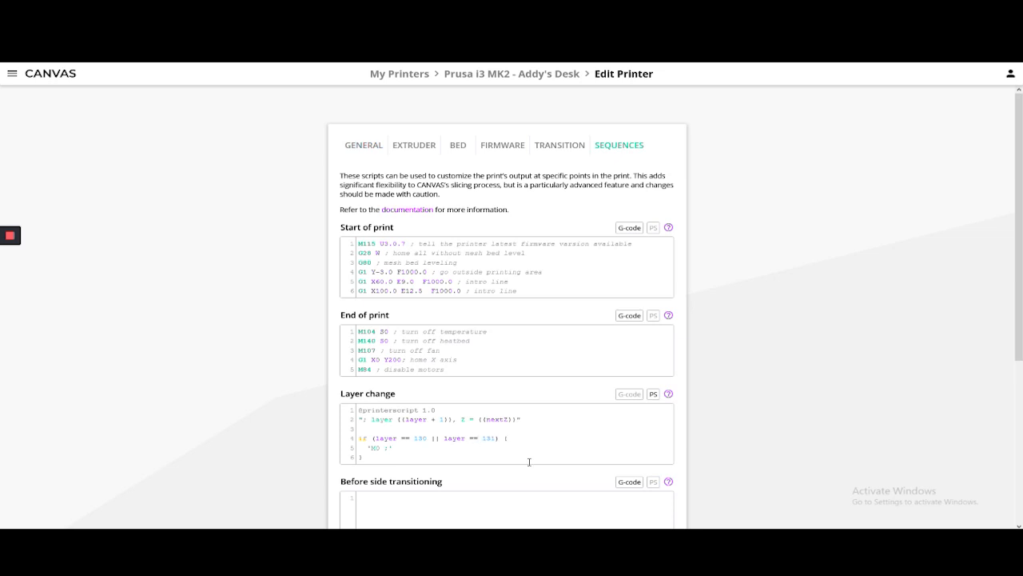
pyautogui.click(479, 438)
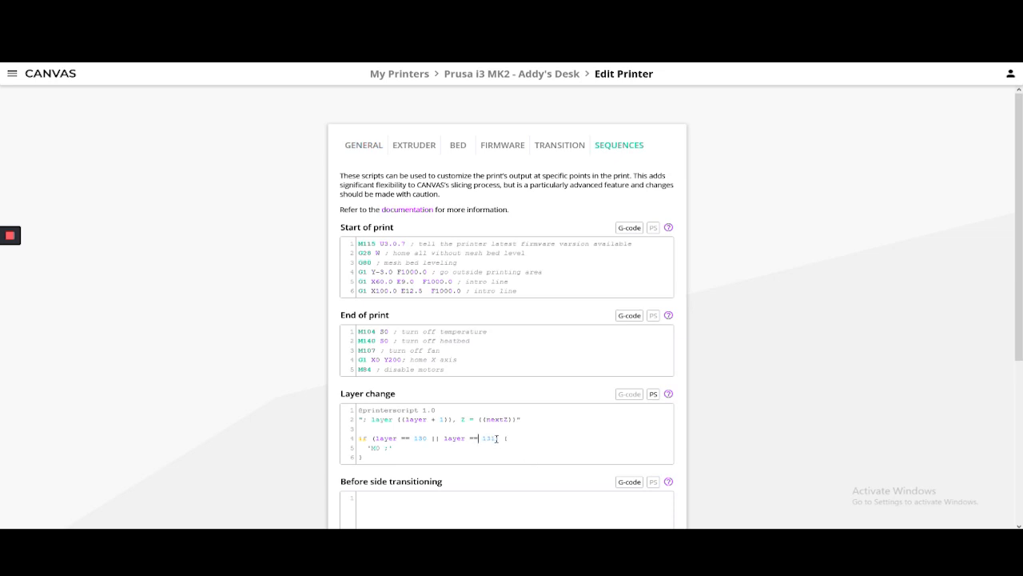
pyautogui.press('Backspace')
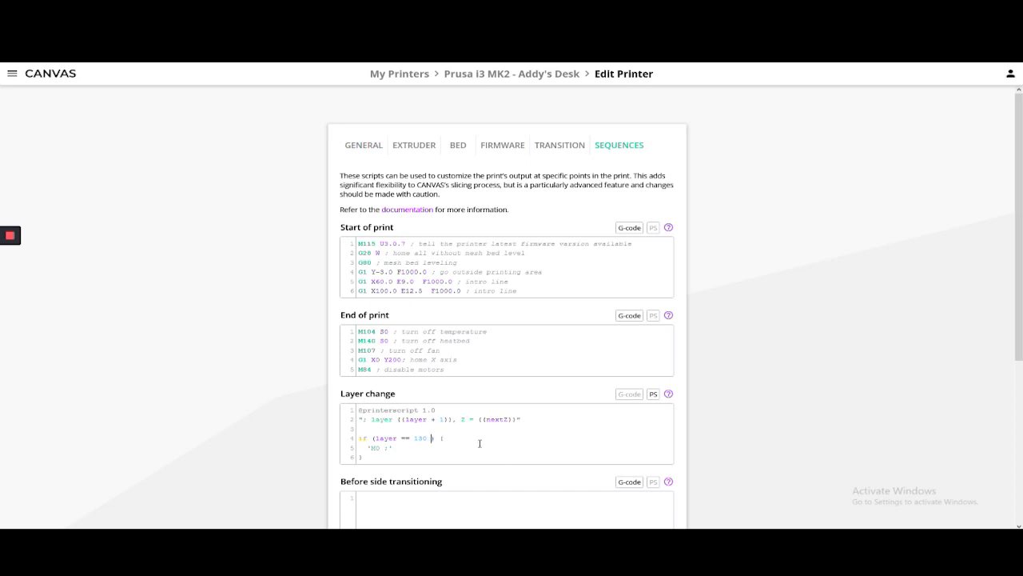
pyautogui.scroll(-3)
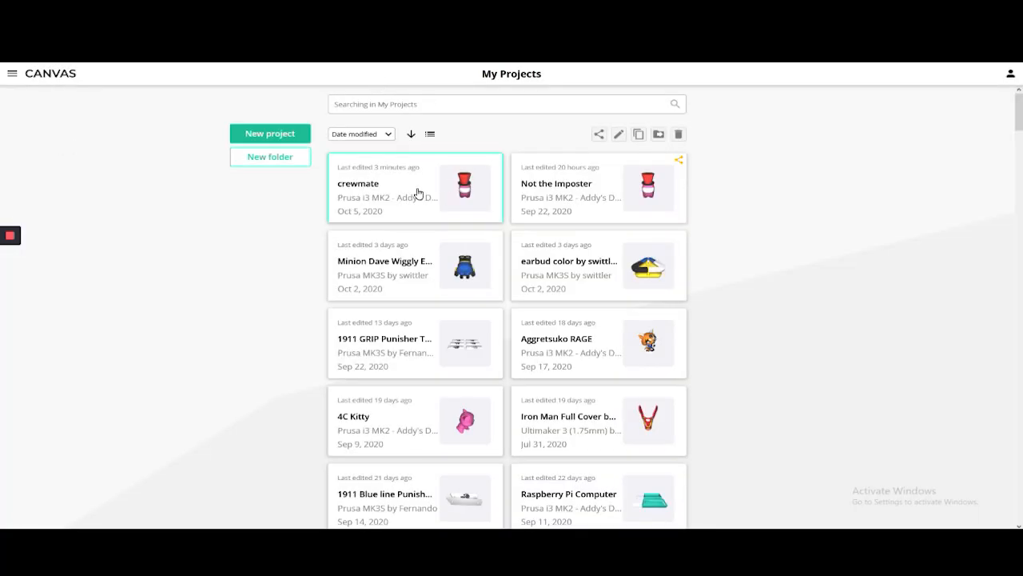
# - Reopen the crewmate project from My Projects
pyautogui.doubleClick(414, 188)
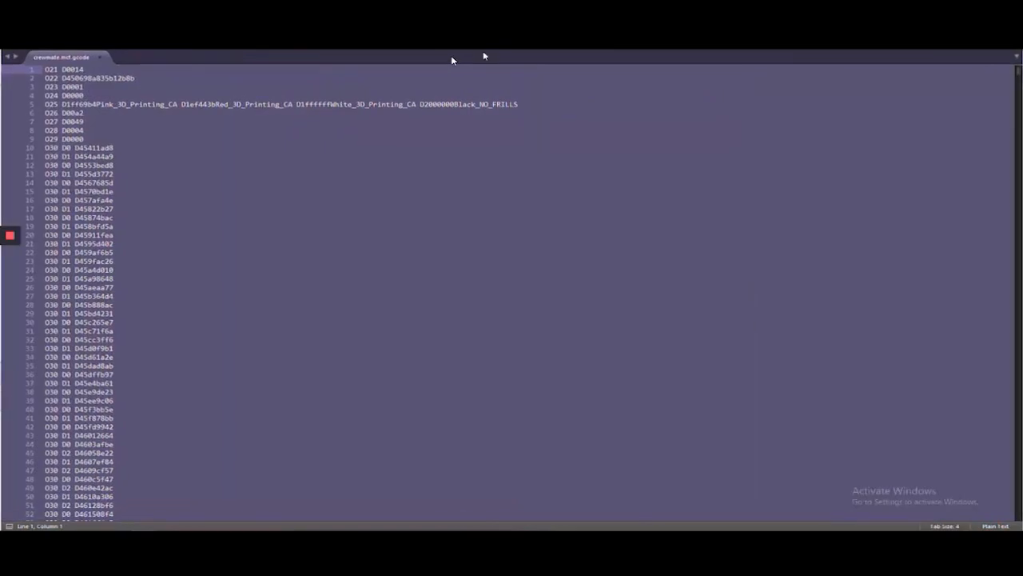
# - Locate the M0 pause command just below the layer 130 change in the crewmate G-code
pyautogui.click(265, 373)
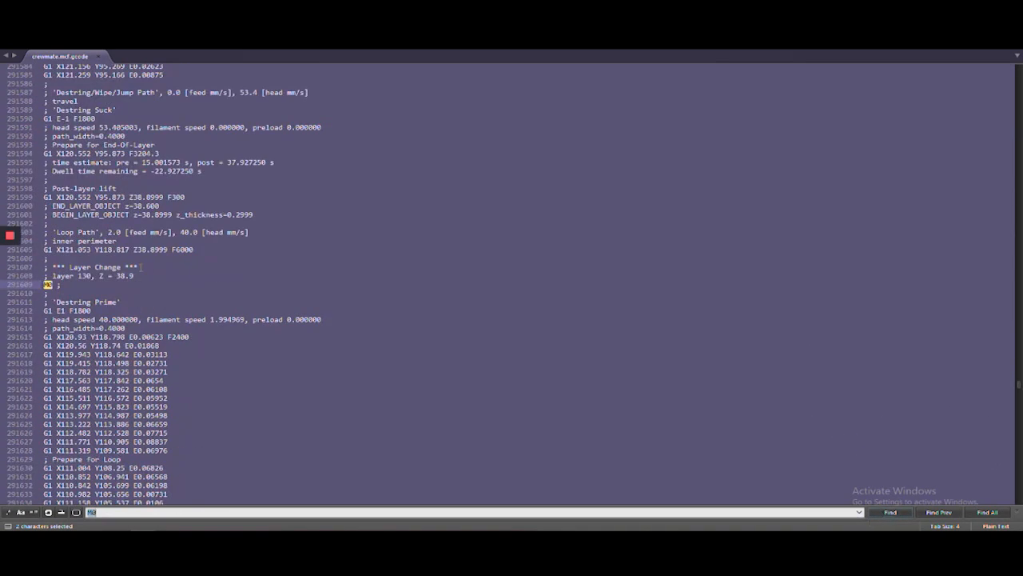
pyautogui.moveTo(809, 466)
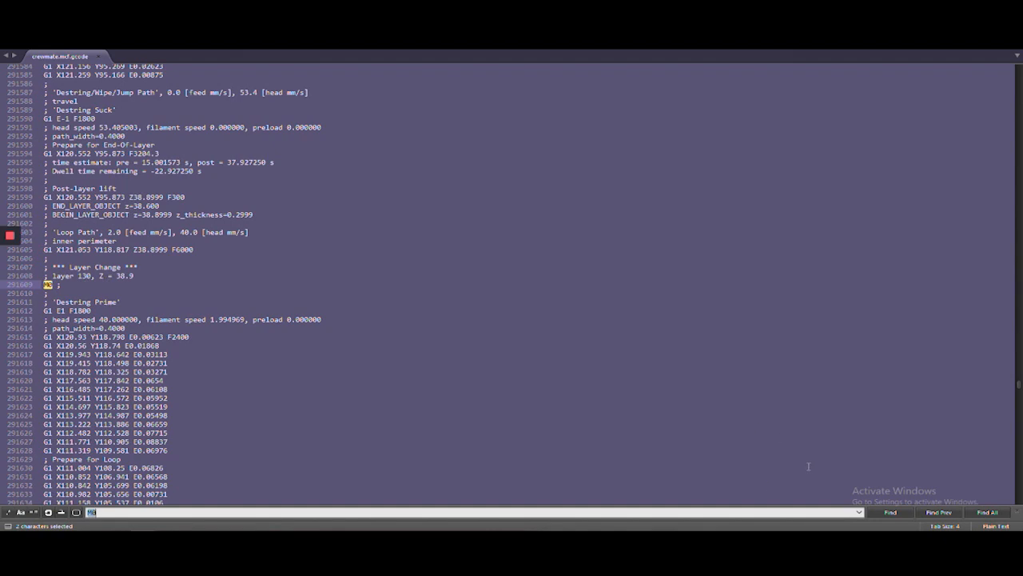